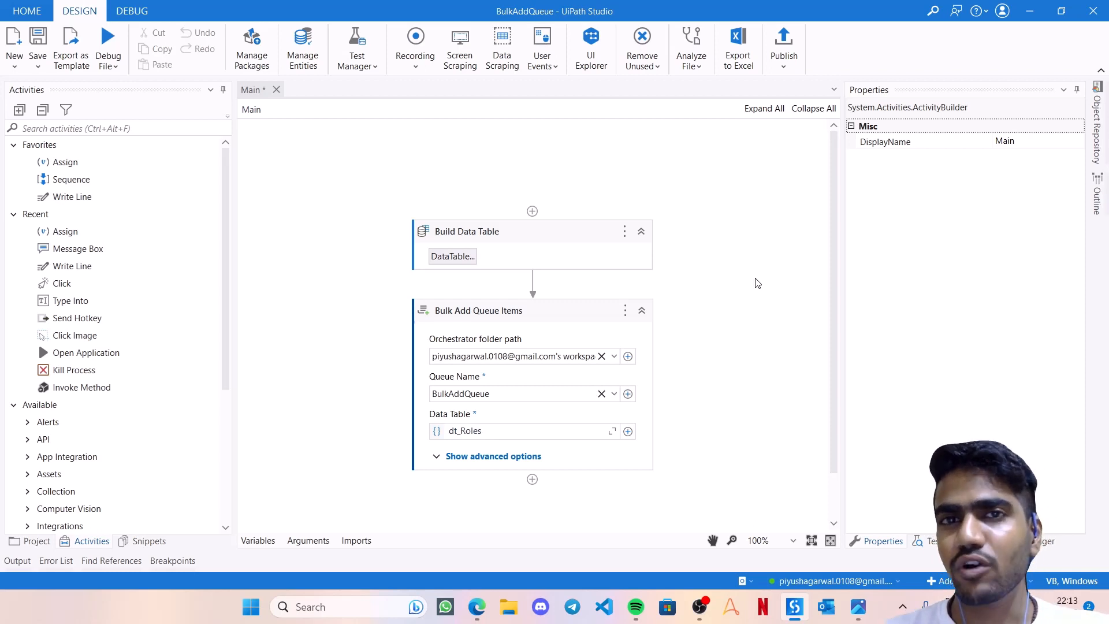
mouse_move(315, 166)
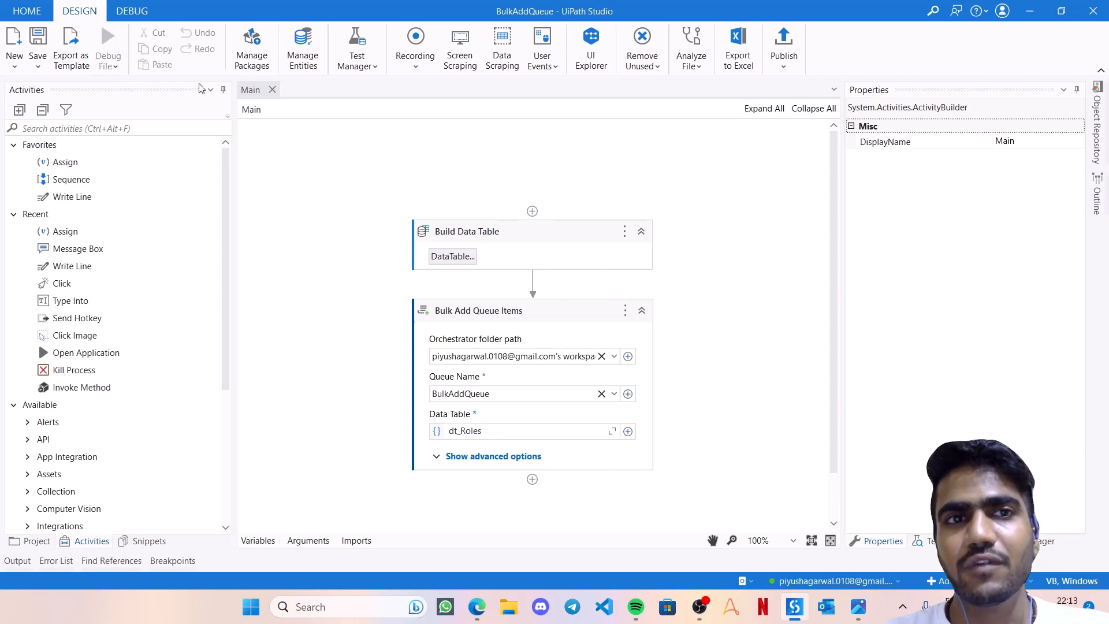
mouse_move(677, 444)
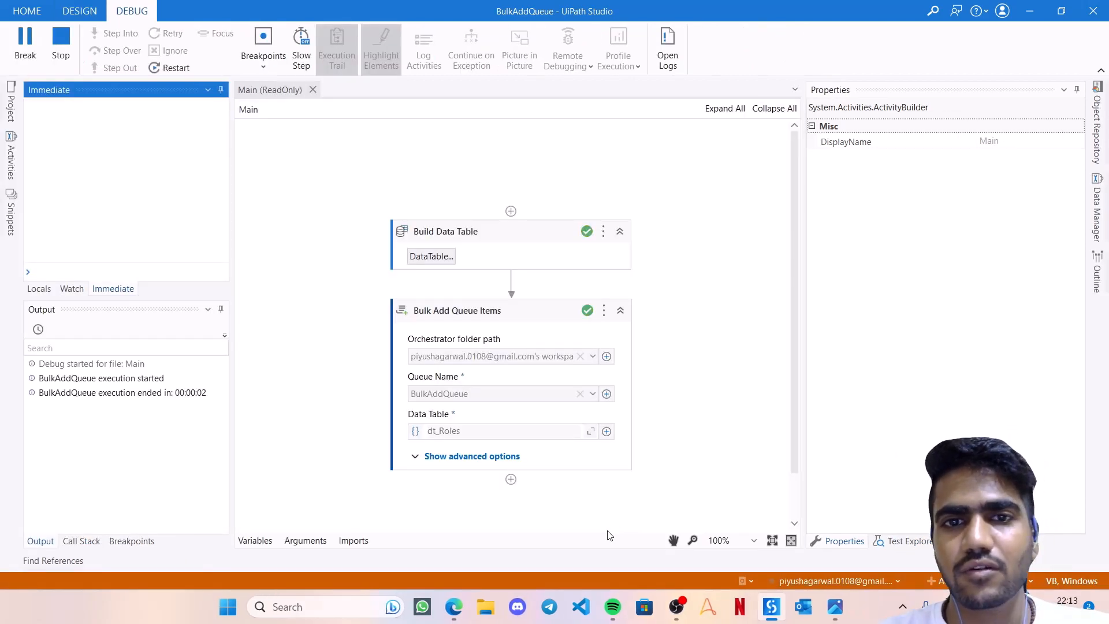
Review the BulkAddQueue queue and its actions in Orchestrator after the run
left_click(453, 607)
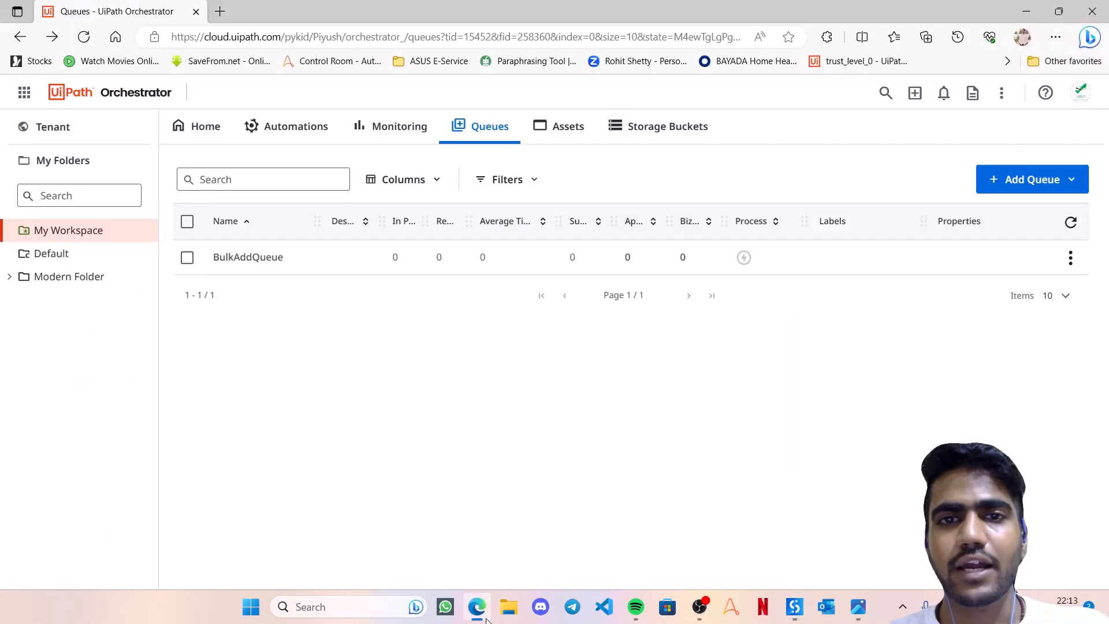
mouse_move(1071, 257)
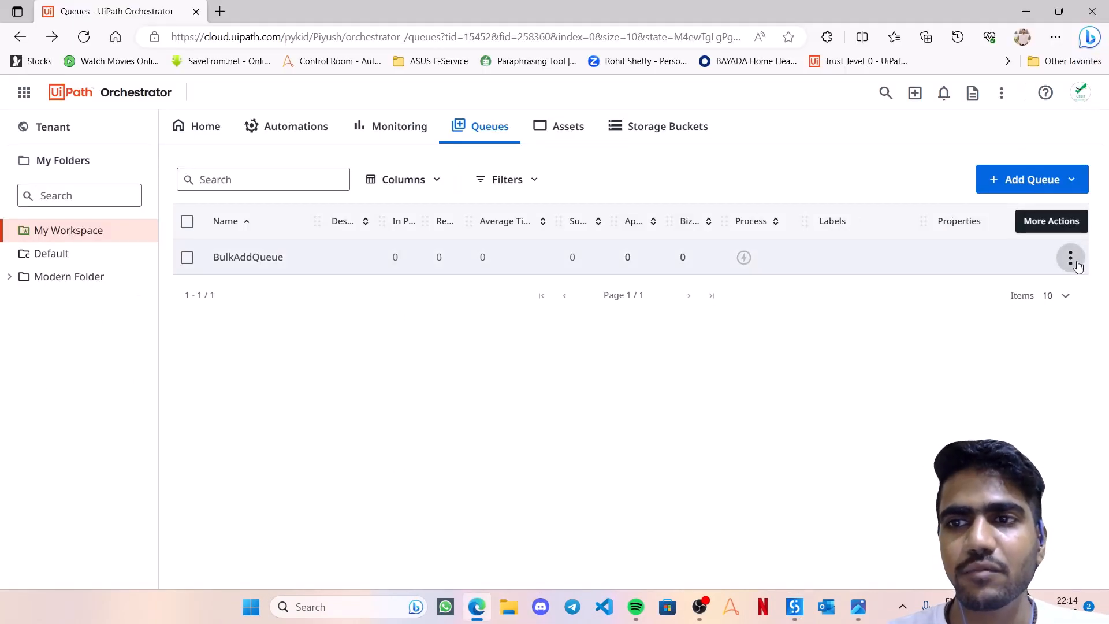
left_click(248, 257)
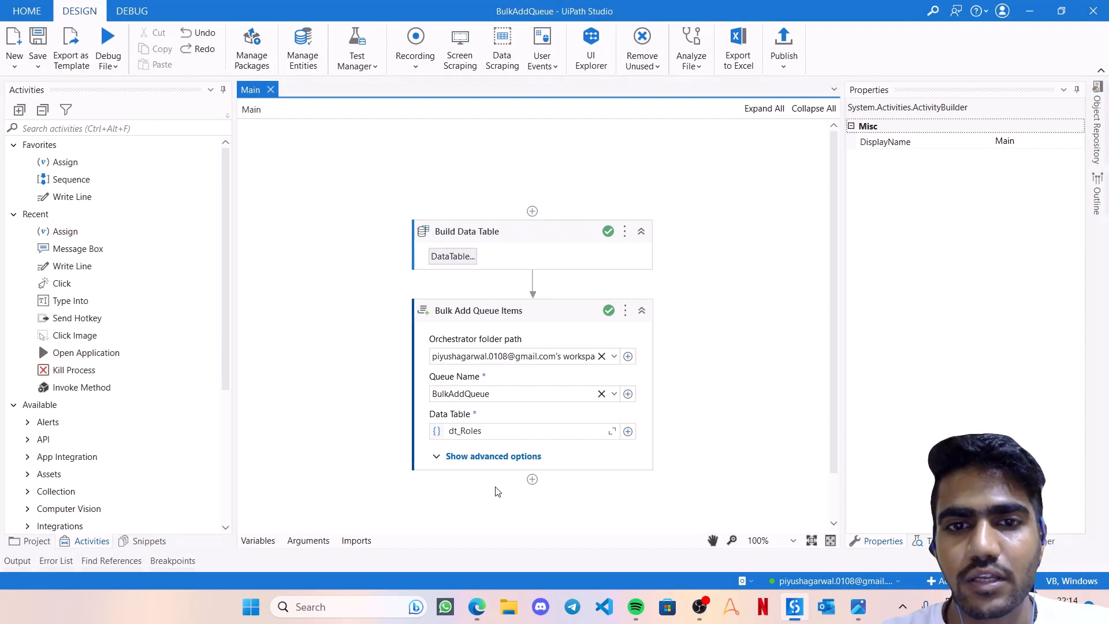
Expand Bulk Add Queue Items advanced options and review Options and Output, with CommitType AllOrNothing
left_click(493, 455)
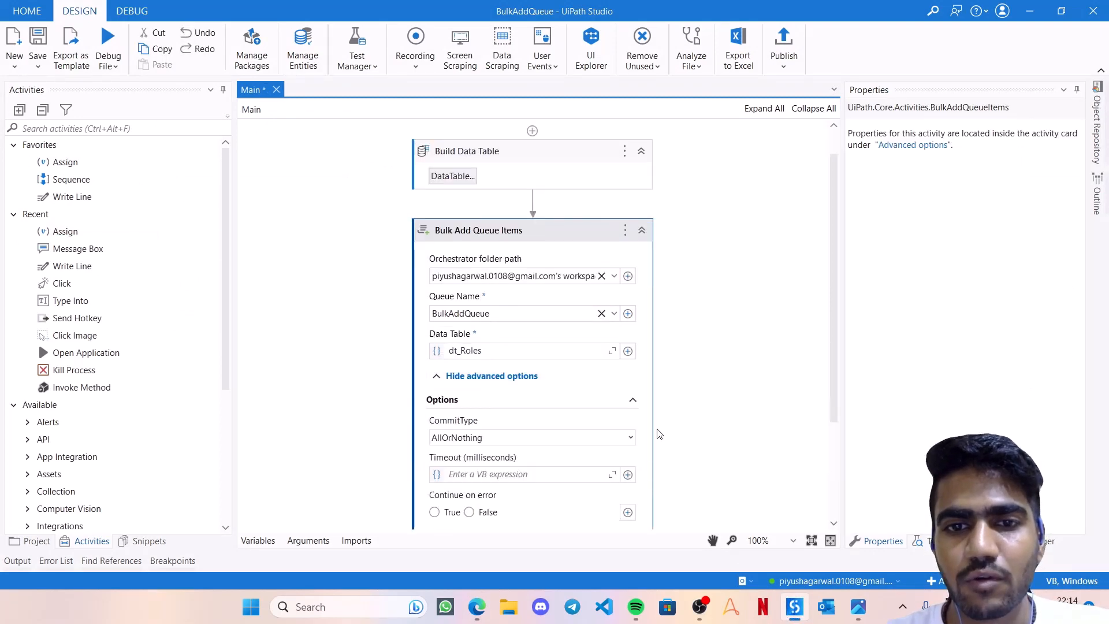
scroll("down", 3)
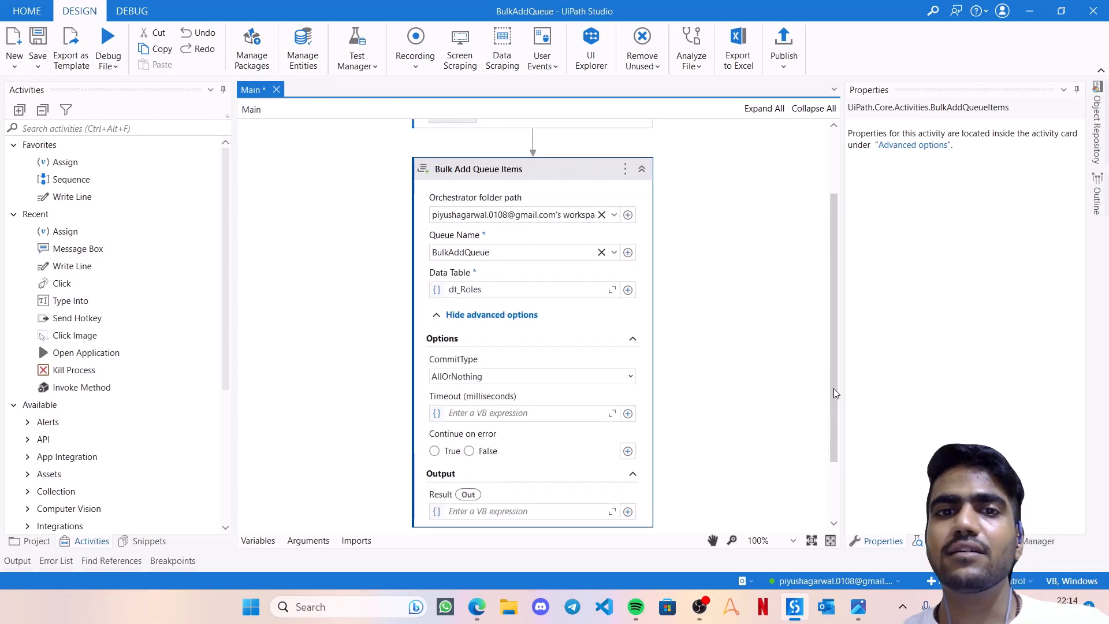
scroll("up", 3)
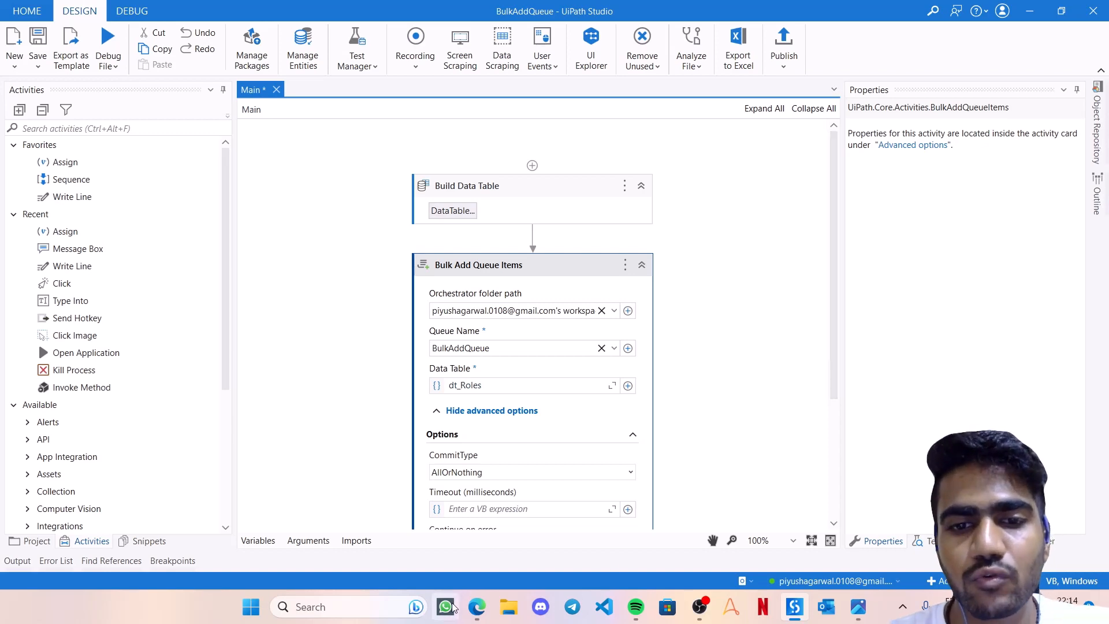
Inspect the first BulkAddQueue item's details (Name ANybody, Role Position Anyposition) and close them
left_click(478, 606)
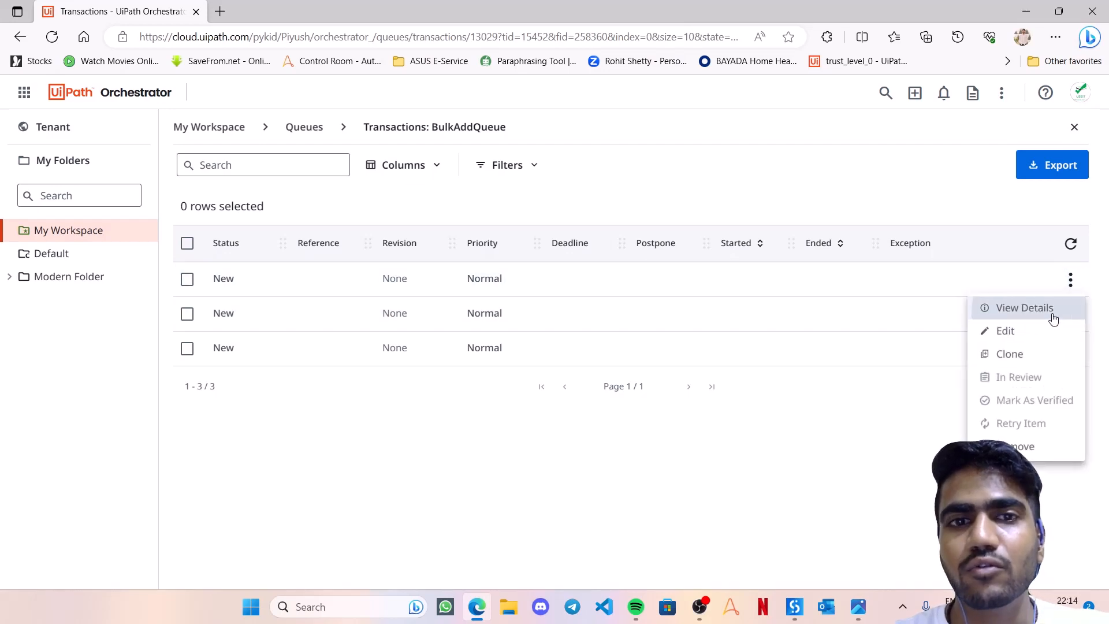
left_click(1024, 307)
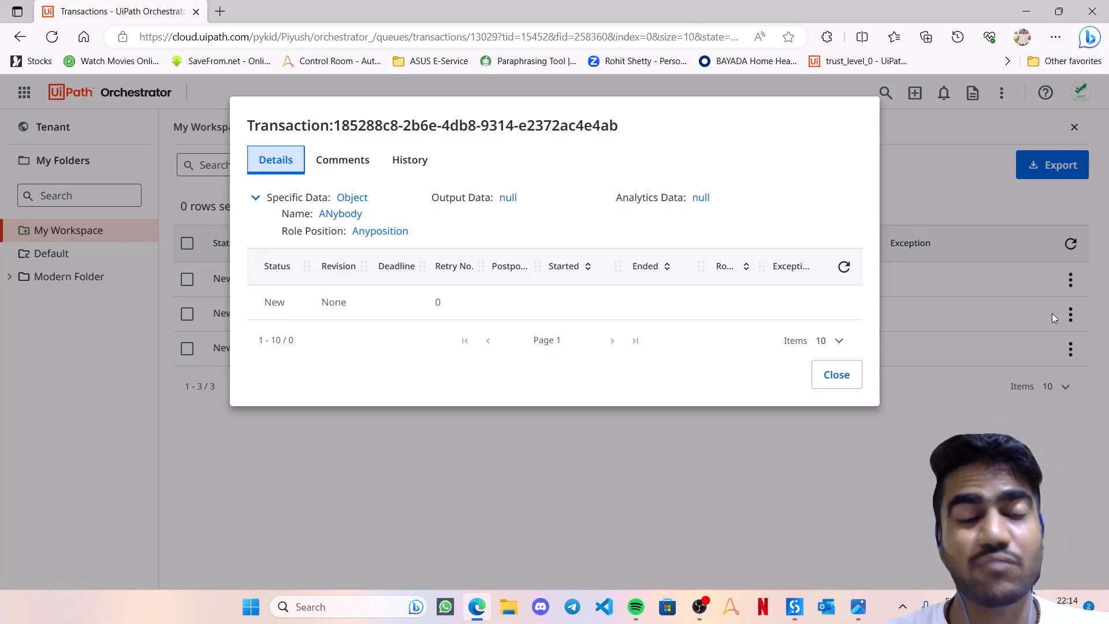
left_click(836, 375)
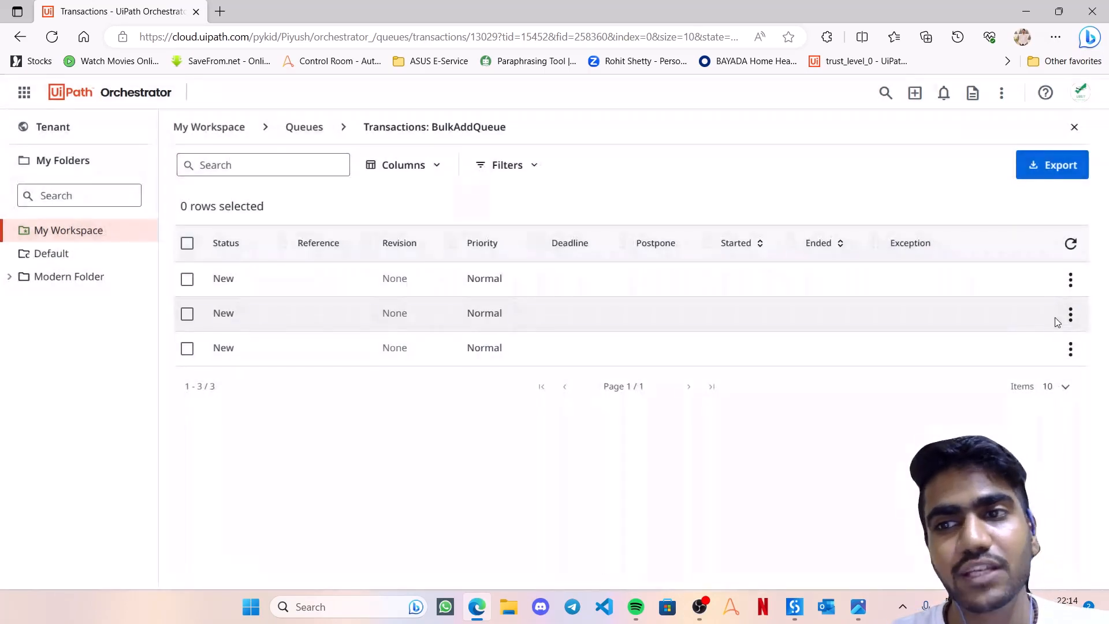
mouse_move(1070, 313)
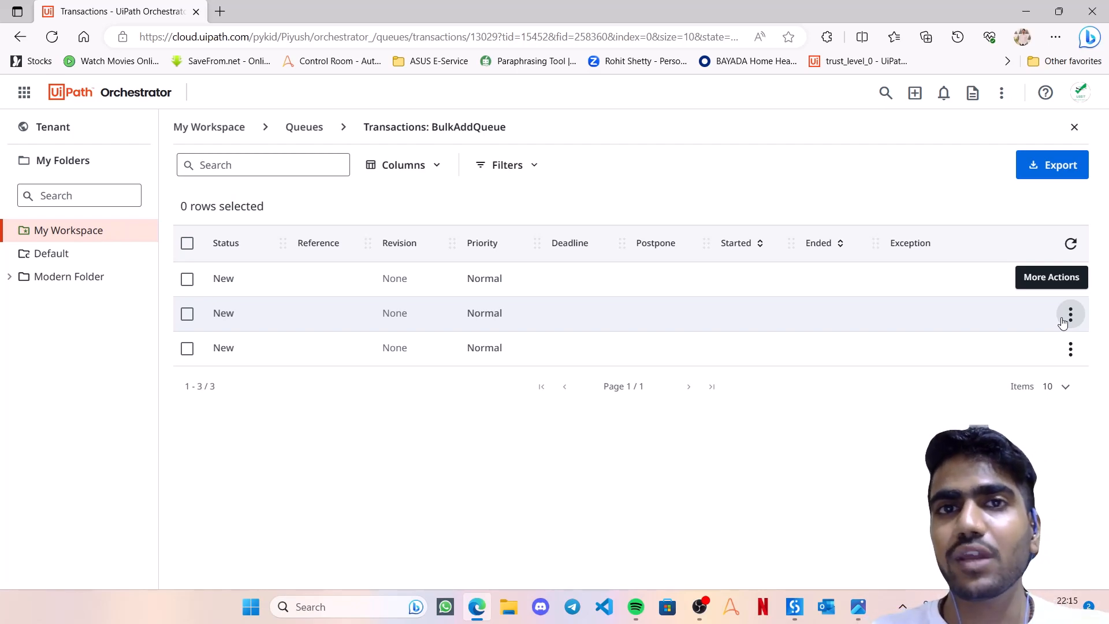
mouse_move(797, 597)
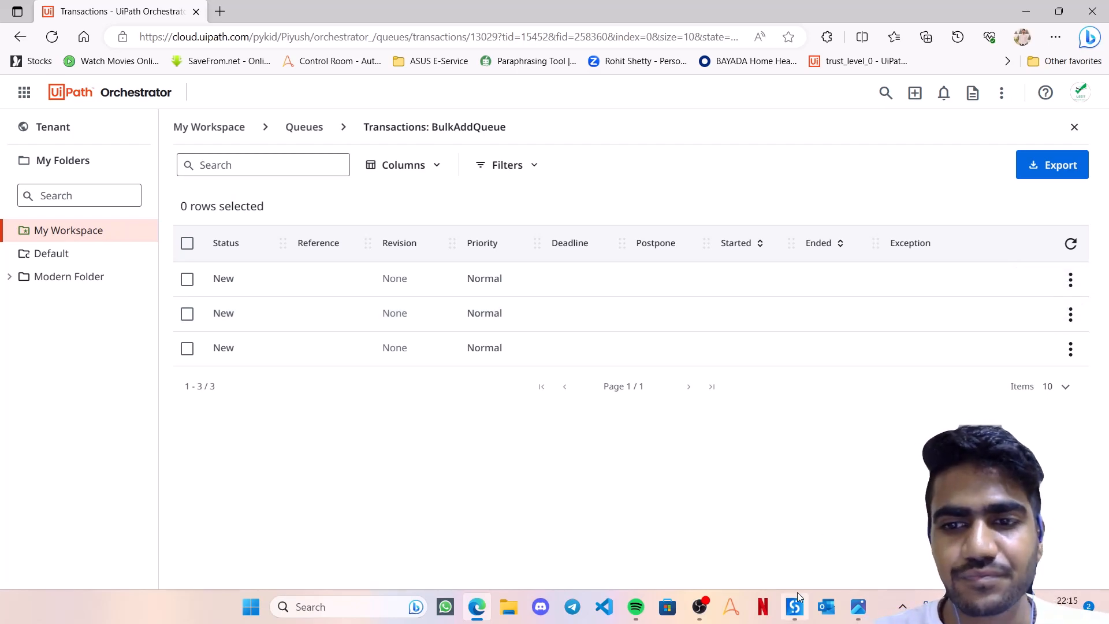
Add an Add Data Column activity creating column 'Reference' in dt_Roles
left_click(794, 608)
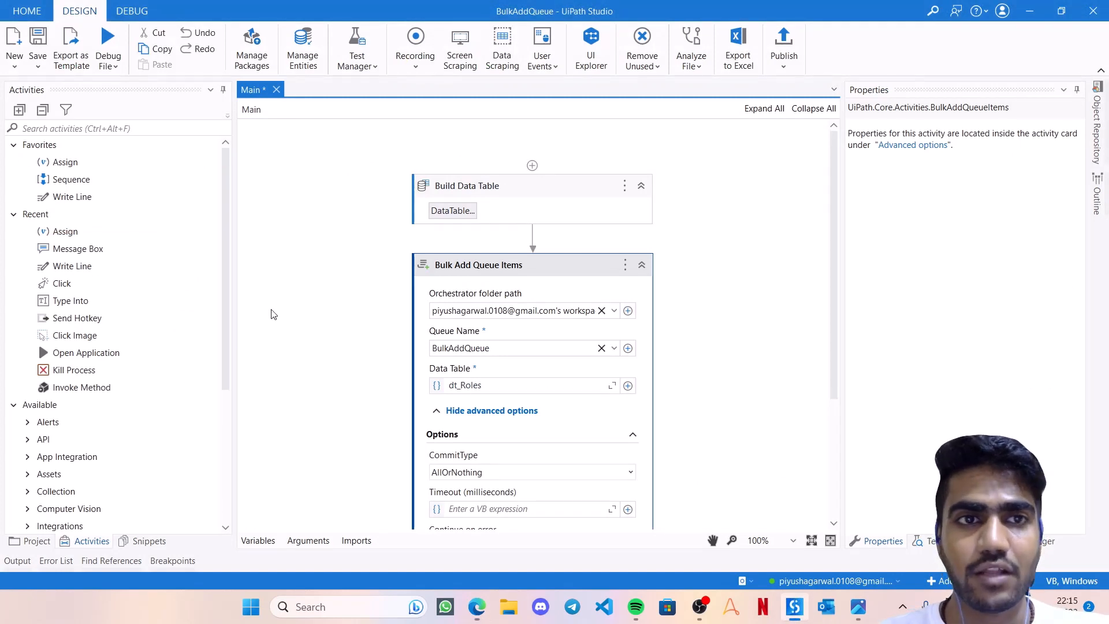
mouse_move(181, 176)
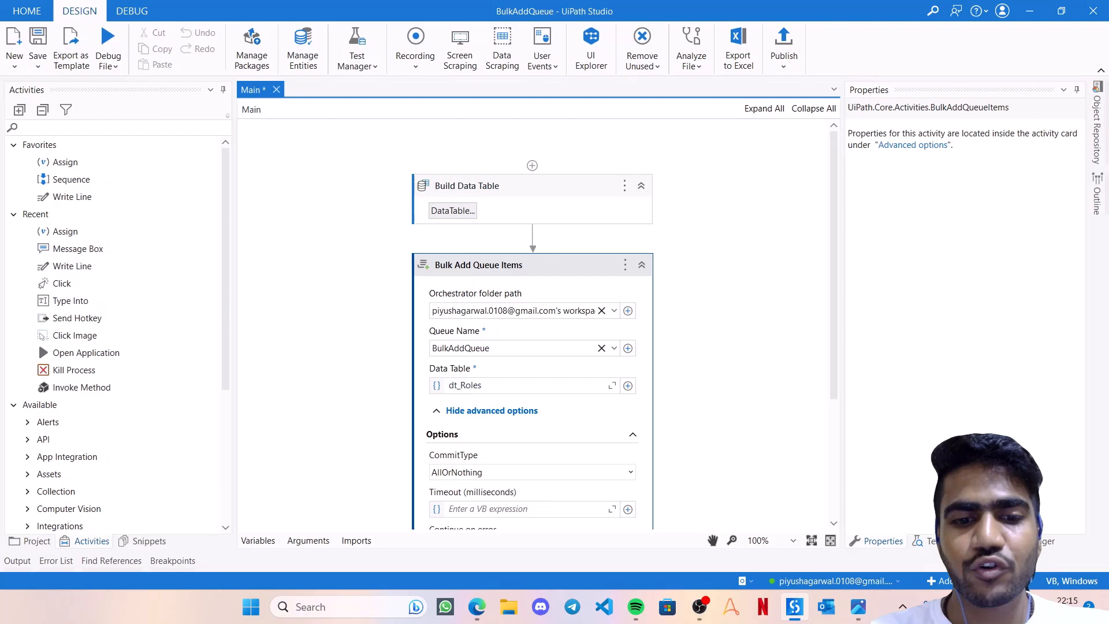
type("add data")
type("\"R")
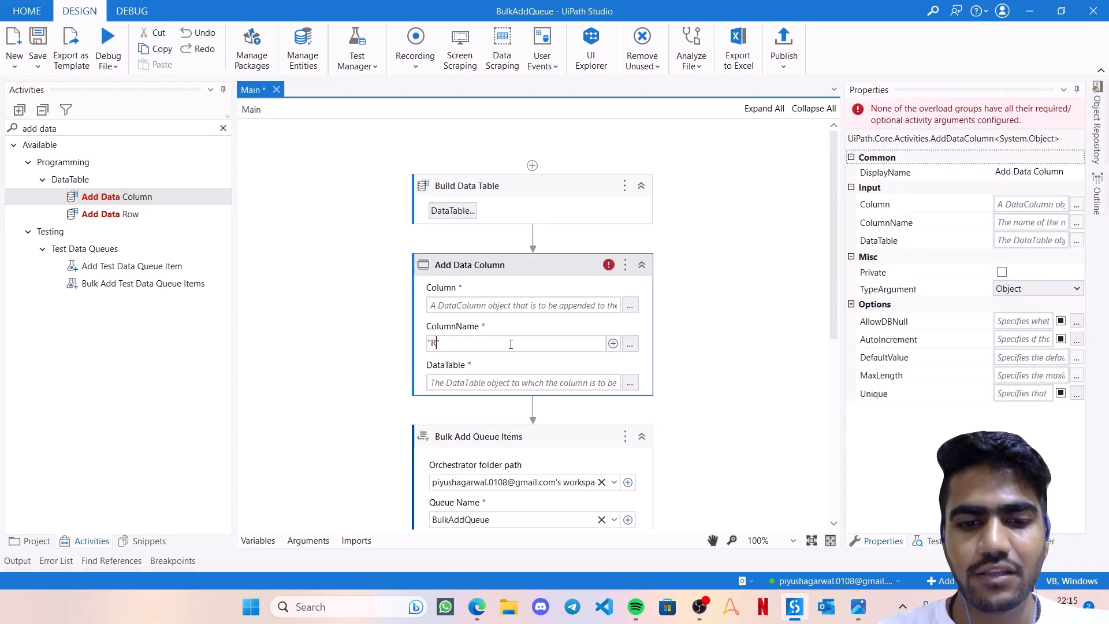
type("eference")
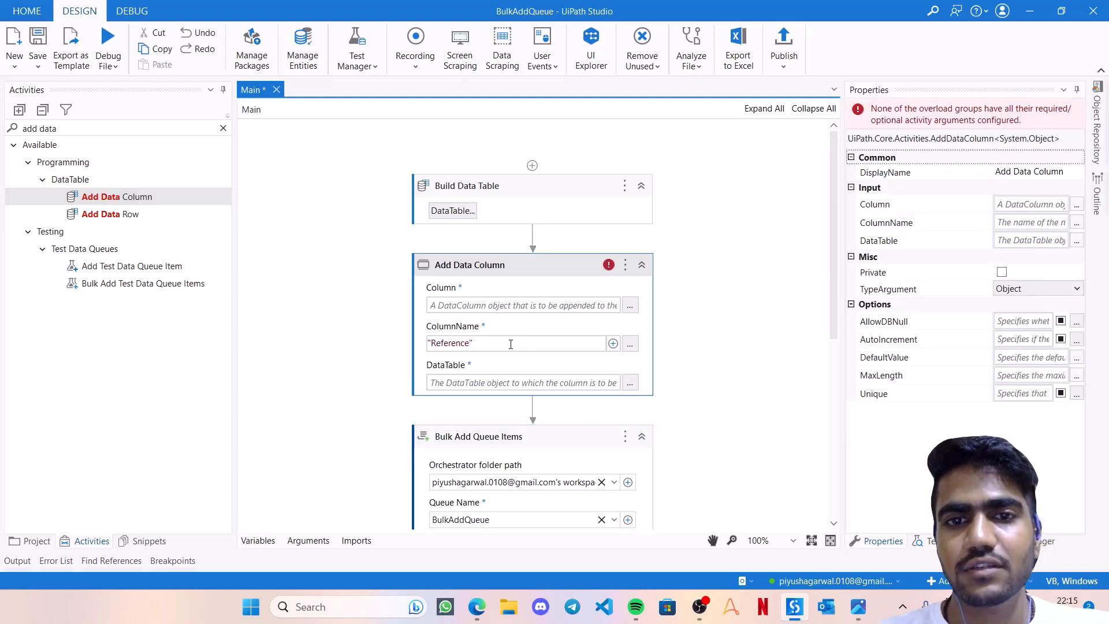
left_click(517, 382)
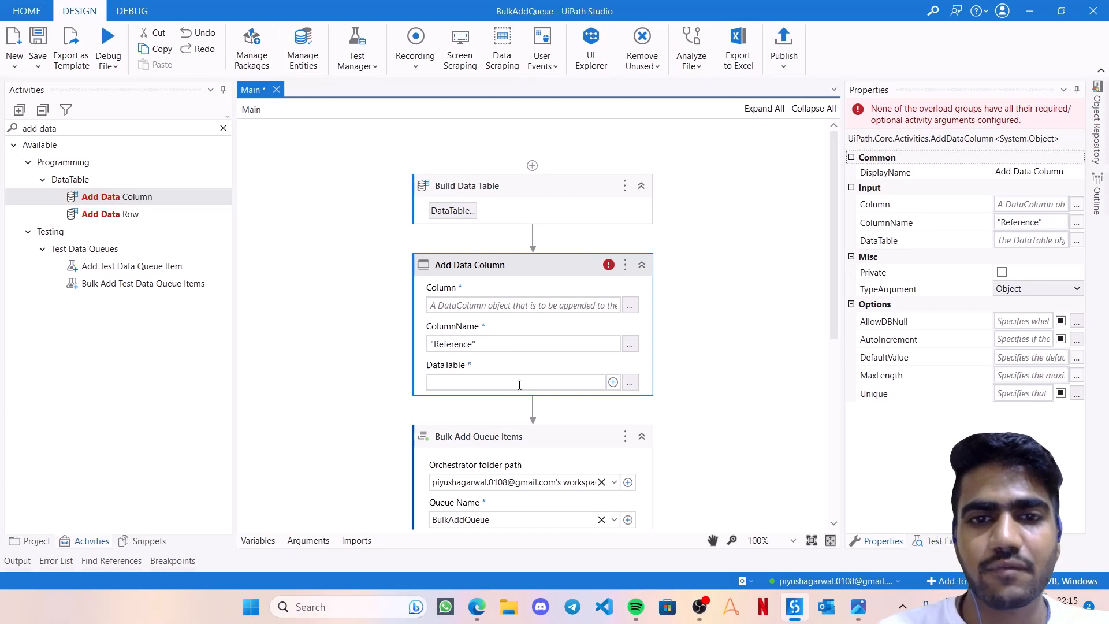
type("dt_Roles")
left_click(118, 128)
type("assign")
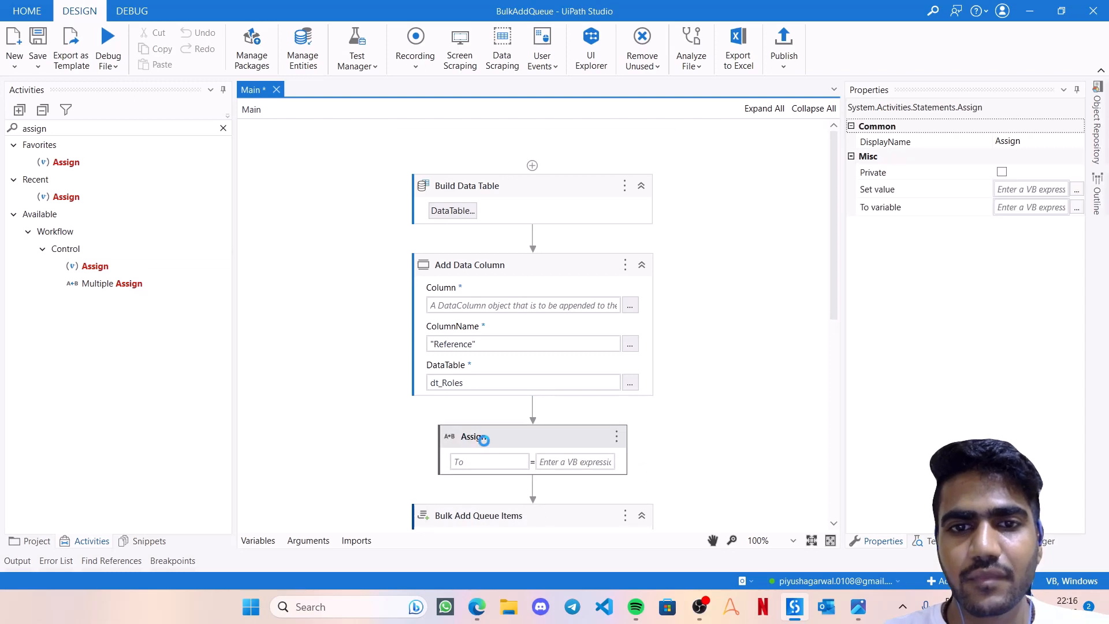
Set the Assign target to dt_Roles.Columns("Reference") and check Build Data Table's column names
left_click(483, 461)
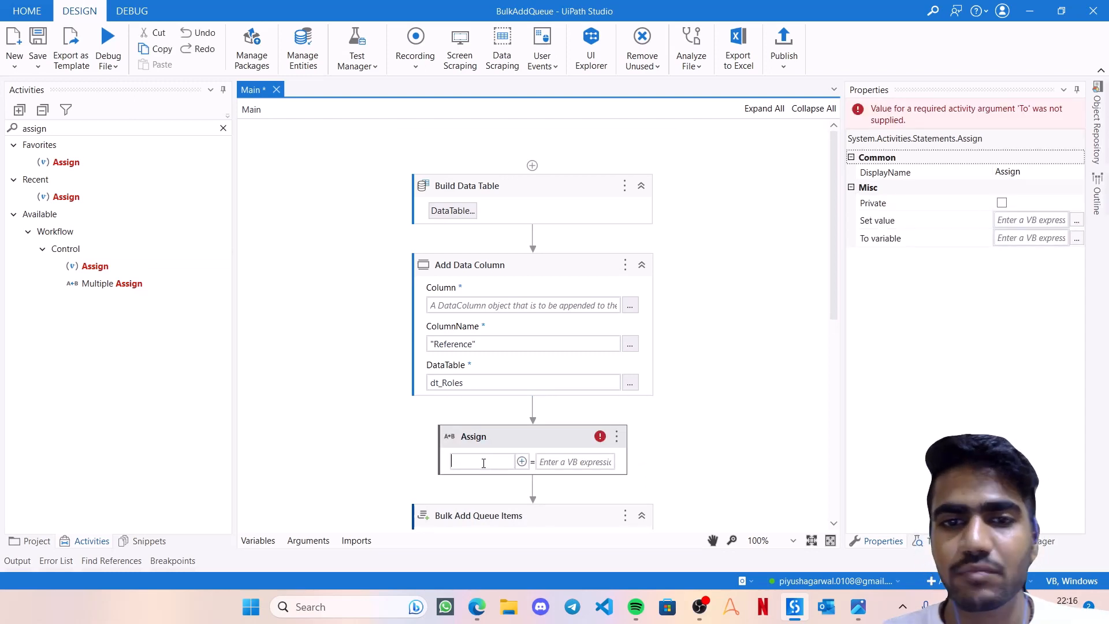
type("dt_Roles")
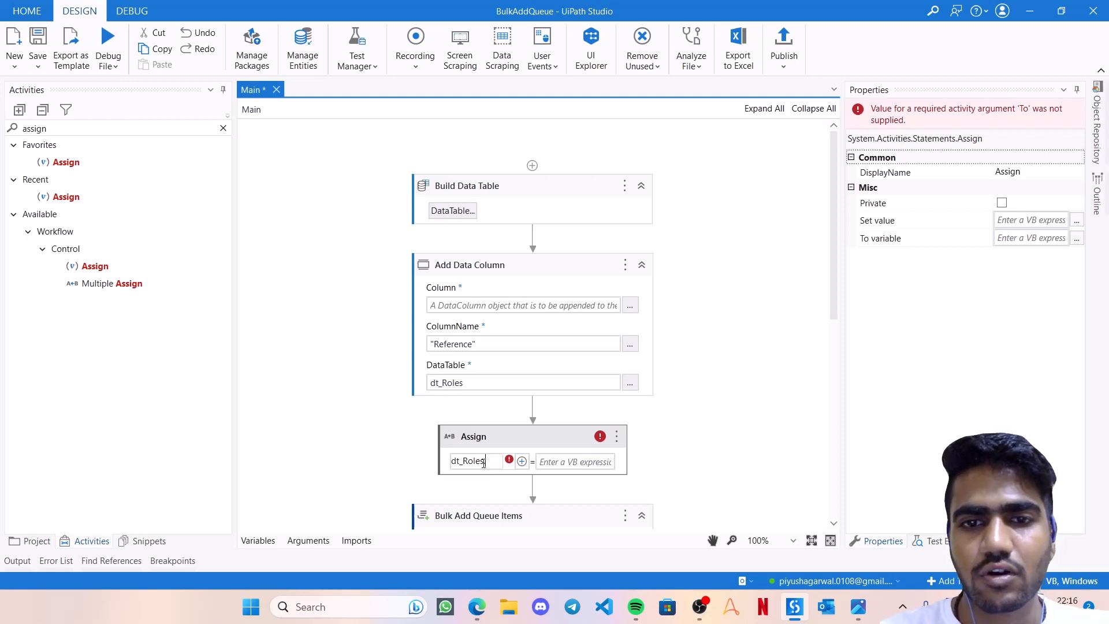
type(".Columns(")
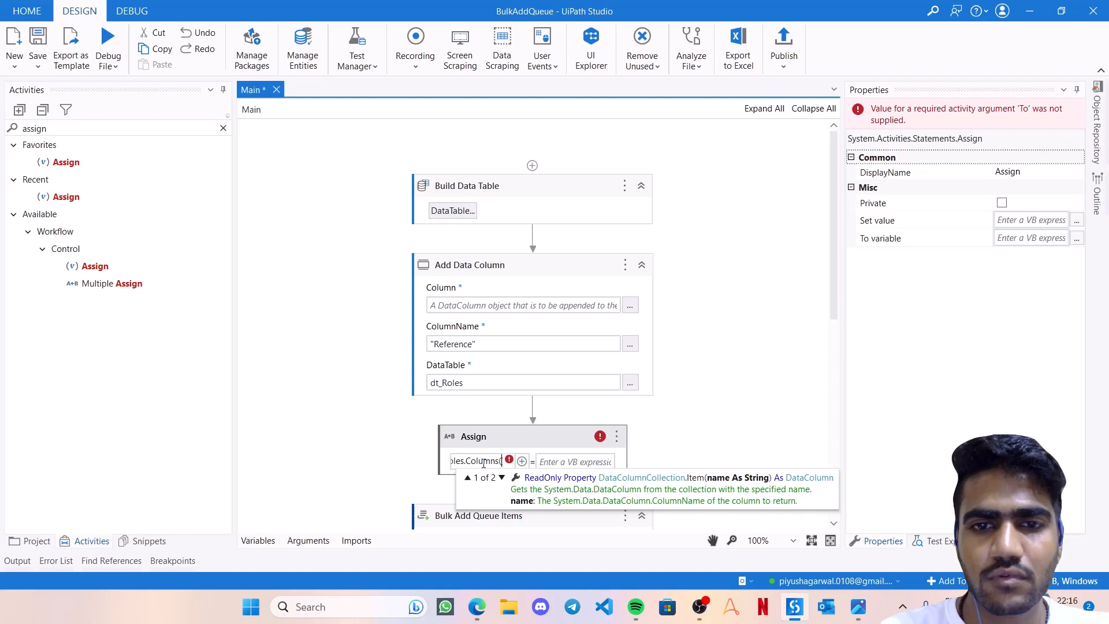
type("\"Reference\"")
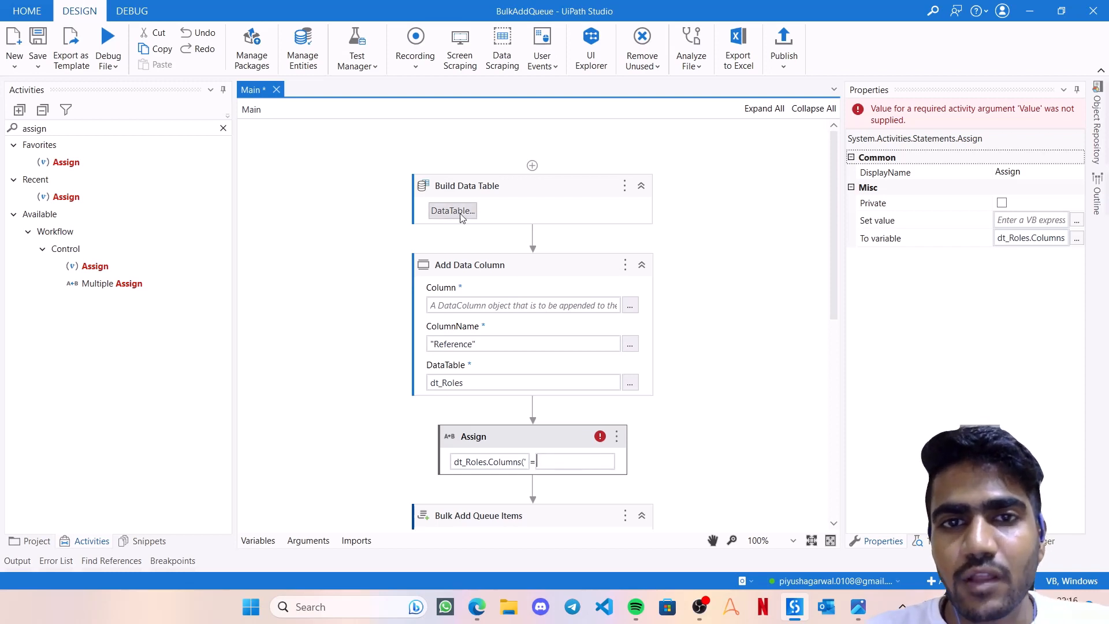
left_click(452, 211)
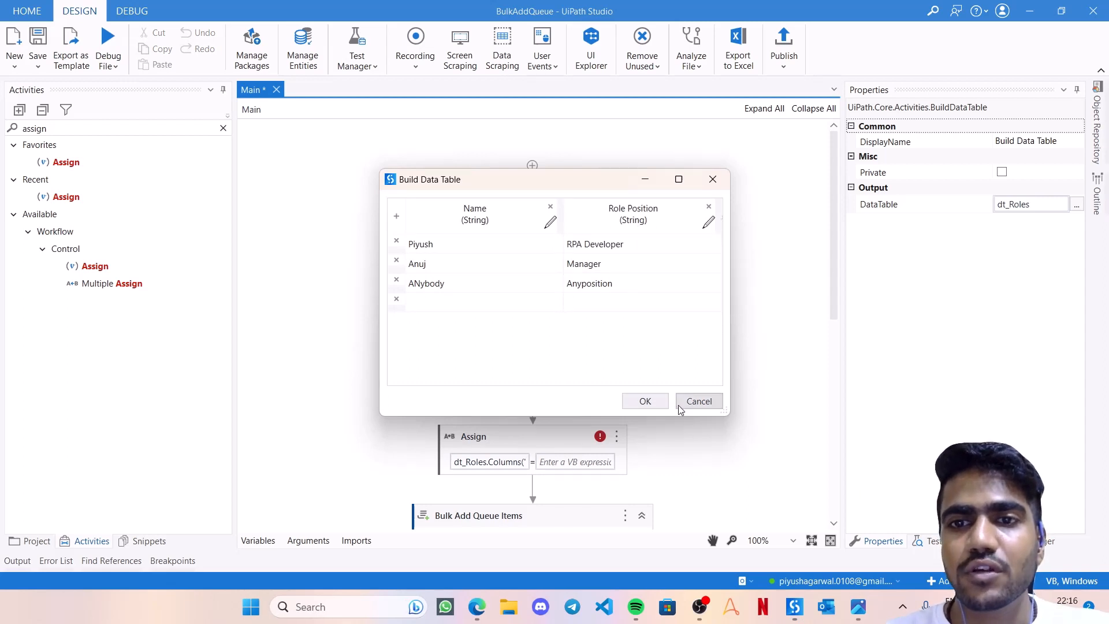
Cancel the data table editor and set the Assign value to the Role Position expression
left_click(644, 401)
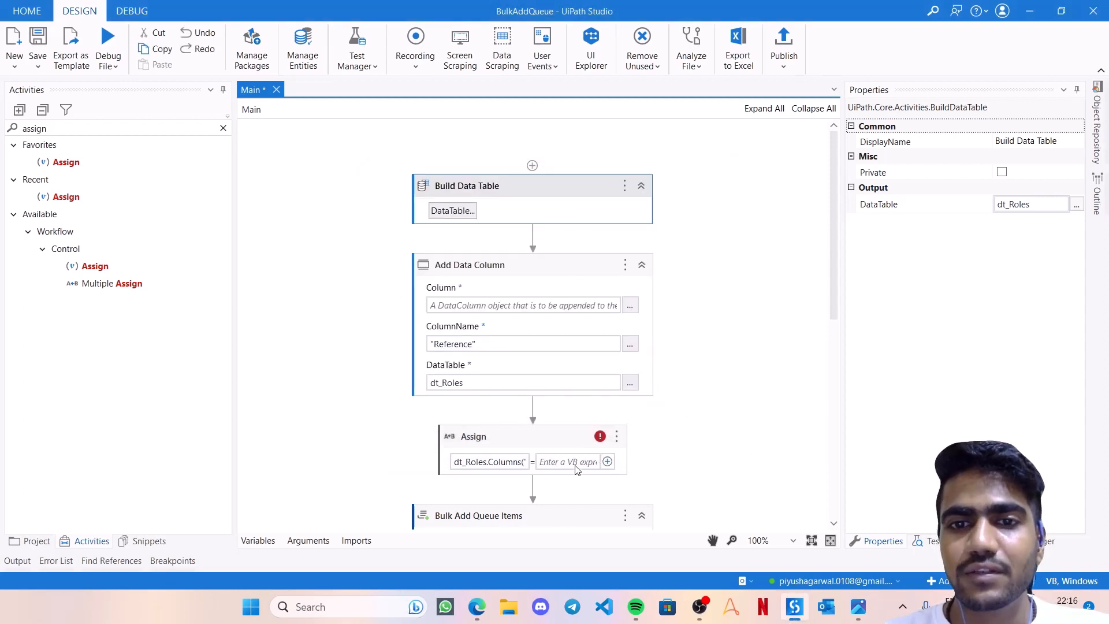
type("\"Name\"")
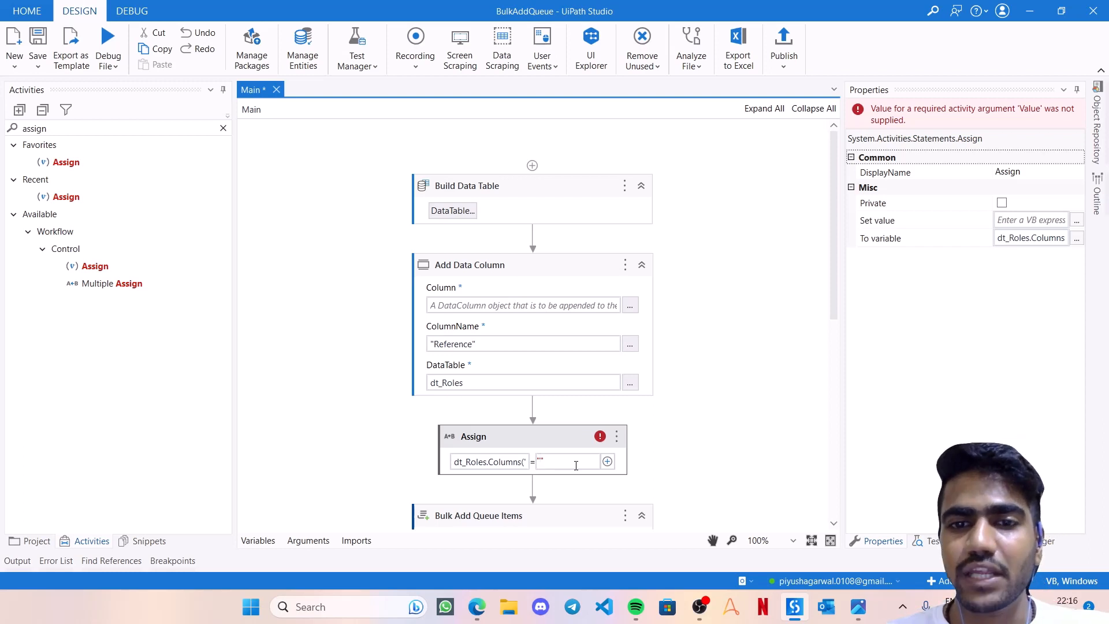
type("Role Position]")
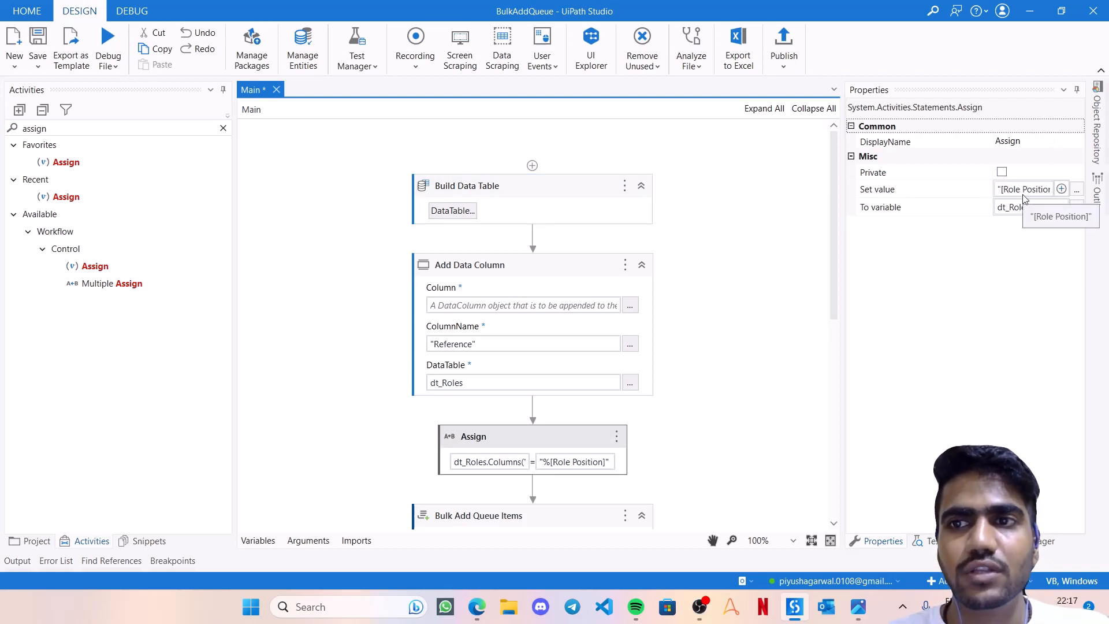
scroll("down", 3)
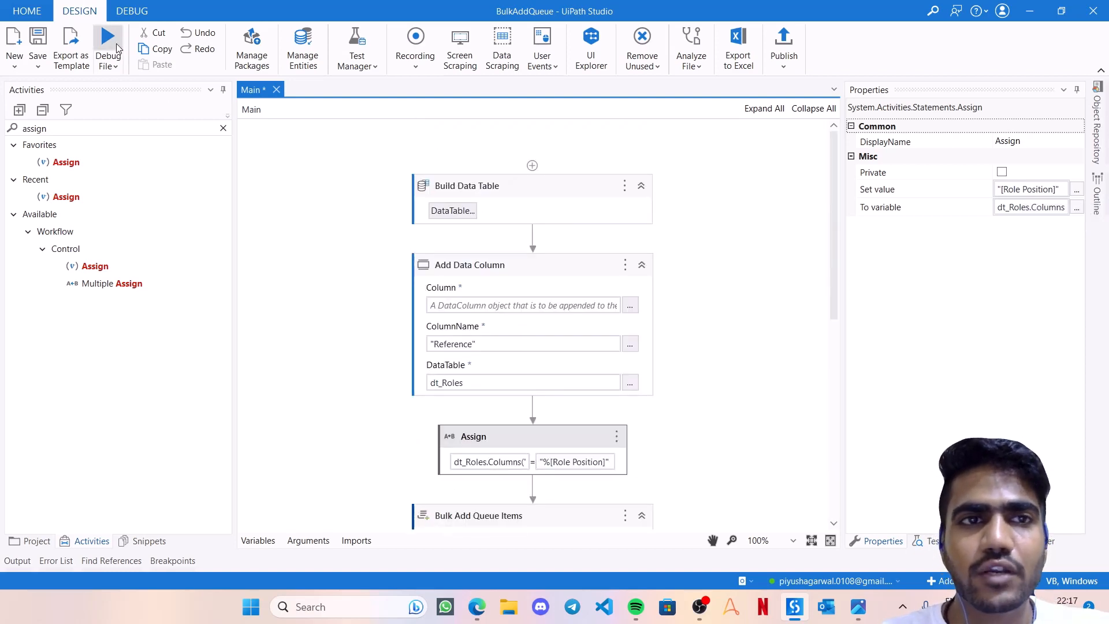
Debug the updated workflow, then open Orchestrator's BulkAddQueue transactions page
left_click(108, 48)
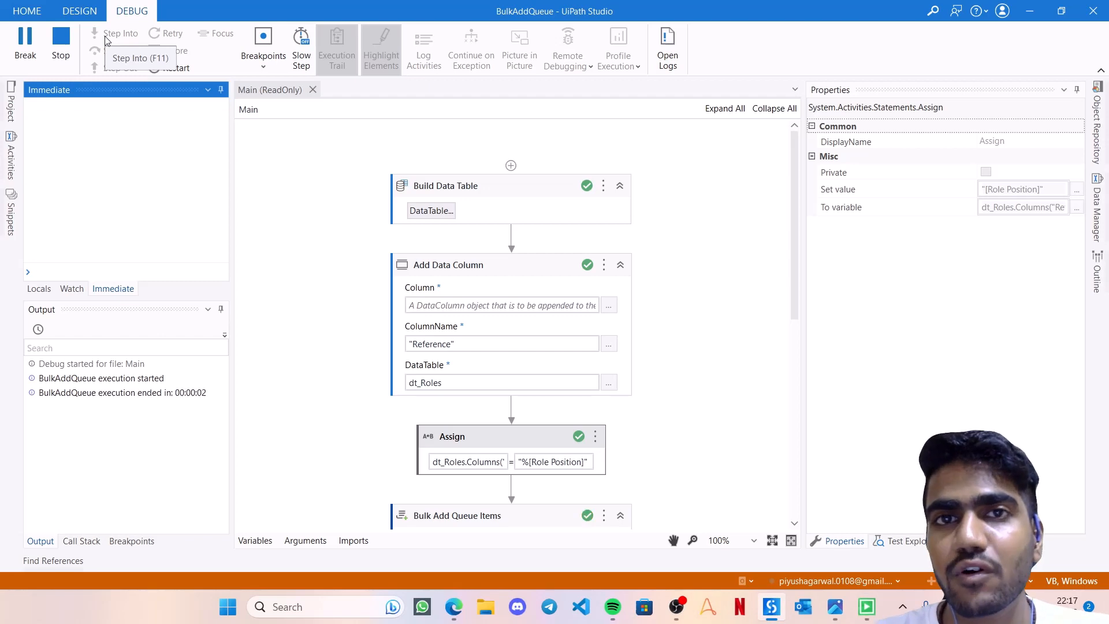
left_click(78, 10)
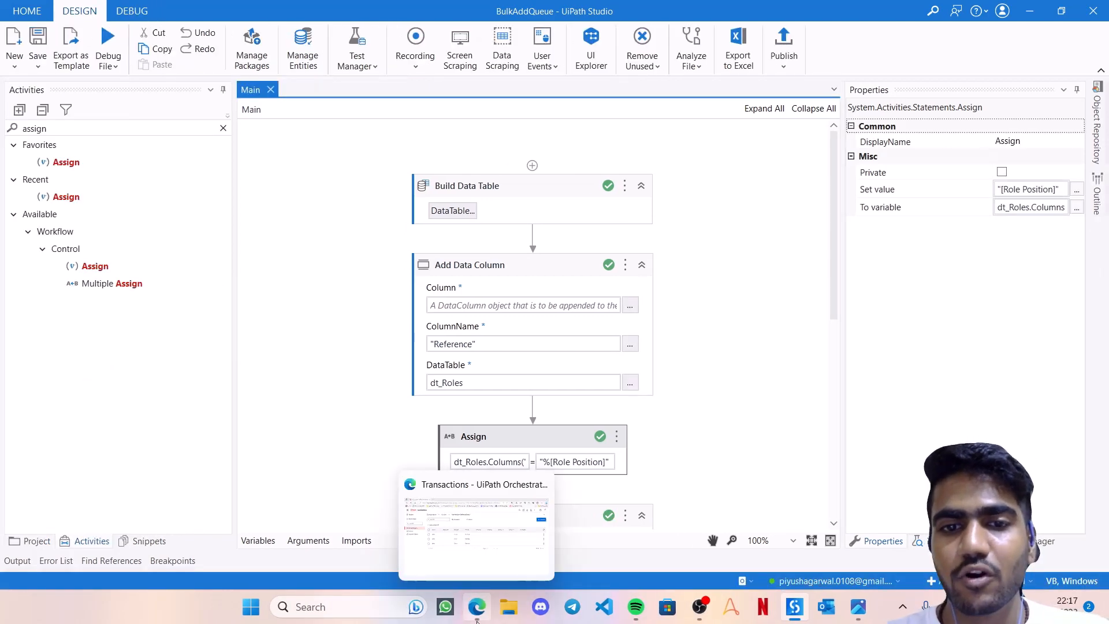
left_click(476, 527)
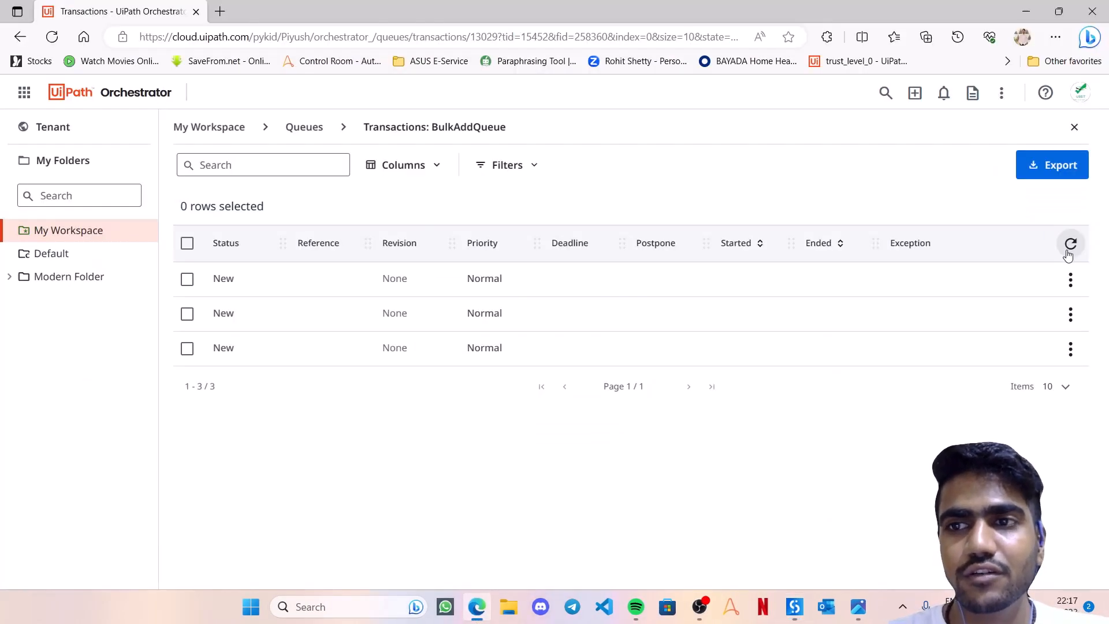
Refresh the BulkAddQueue transactions and review the RPA Developer item's details
left_click(1070, 243)
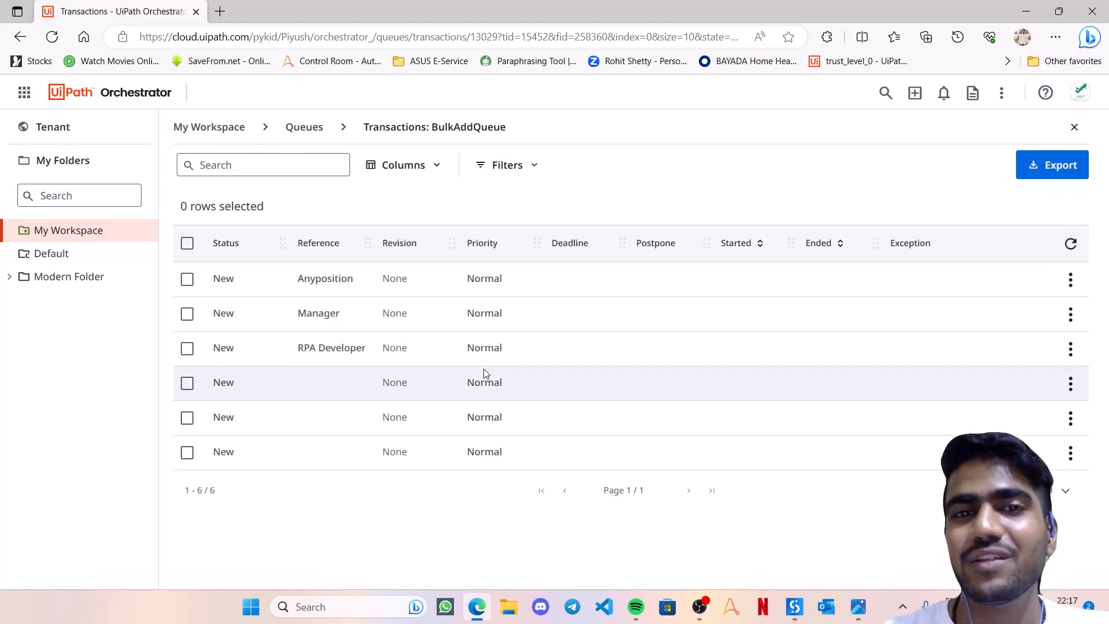
mouse_move(1066, 359)
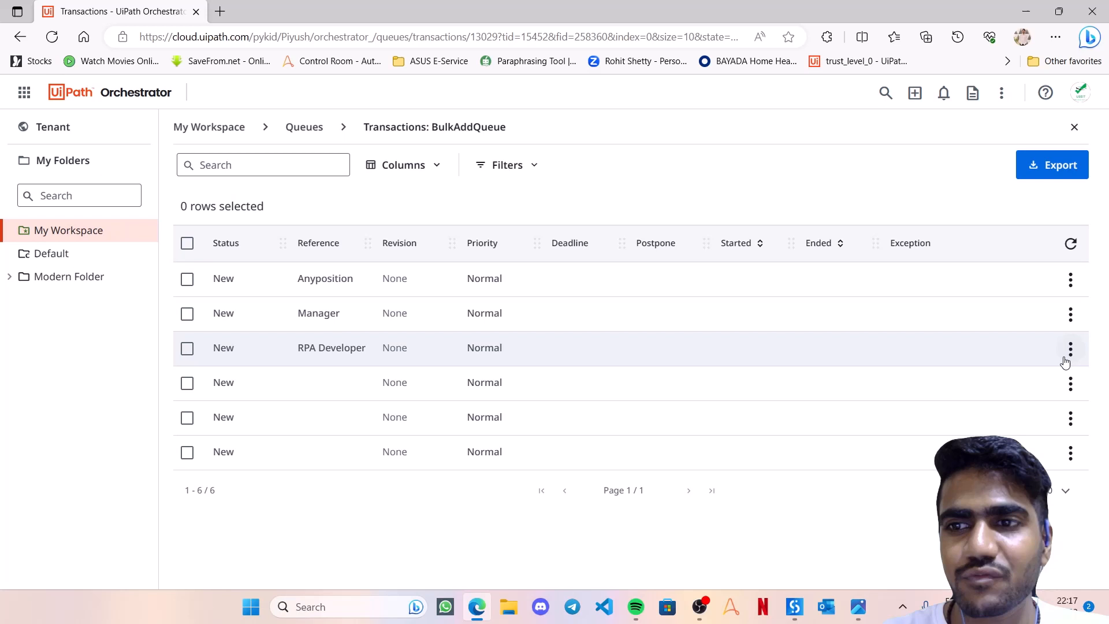
left_click(1071, 349)
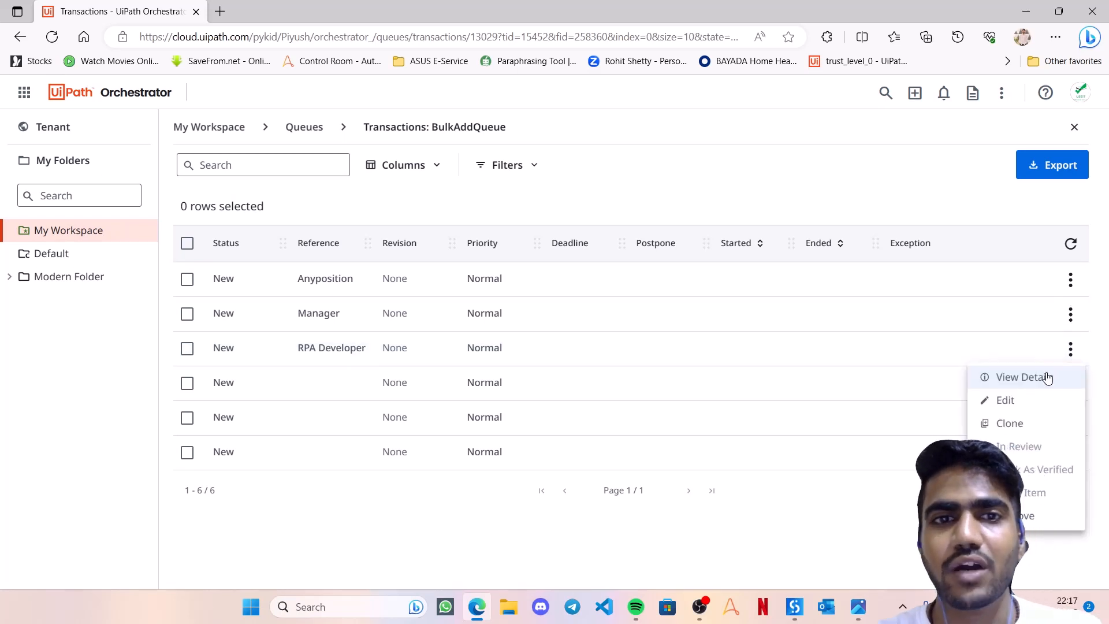
left_click(1024, 376)
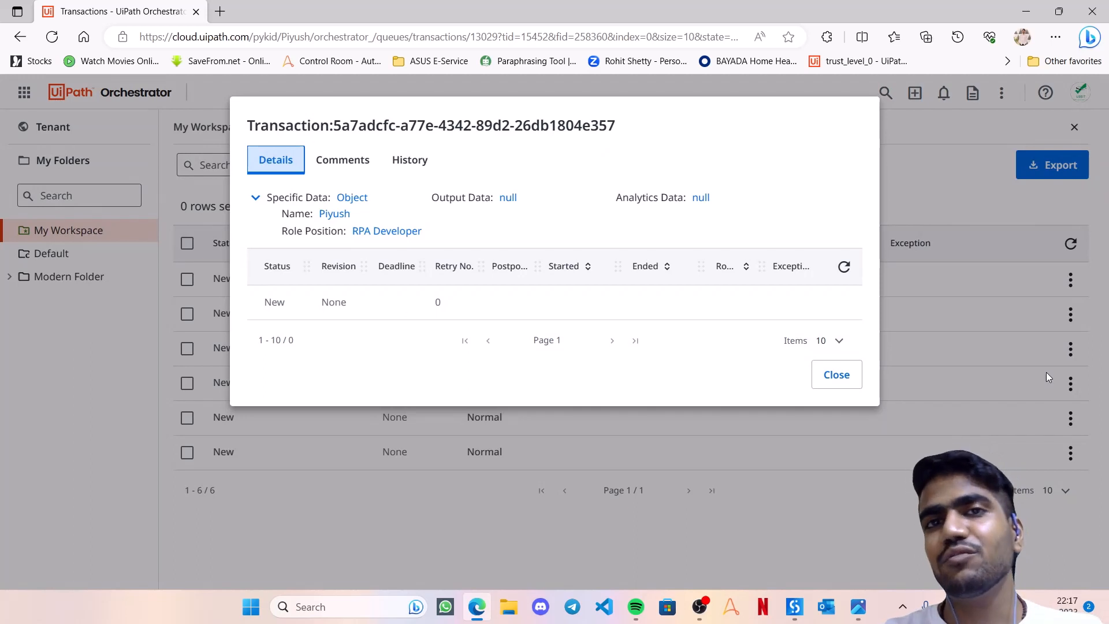
left_click(836, 374)
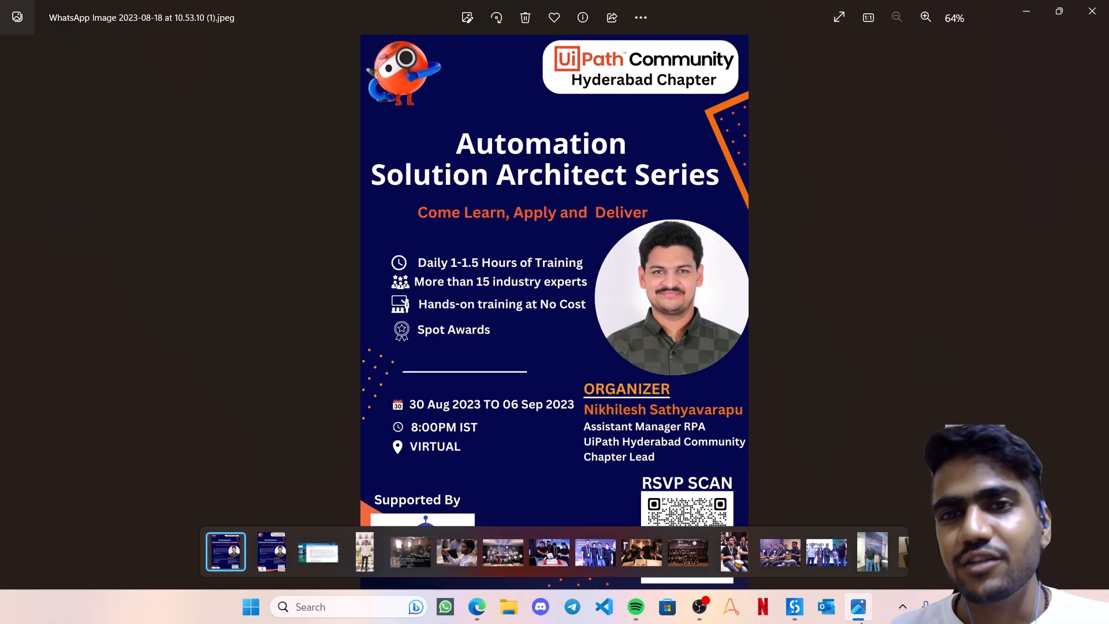
mouse_move(745, 363)
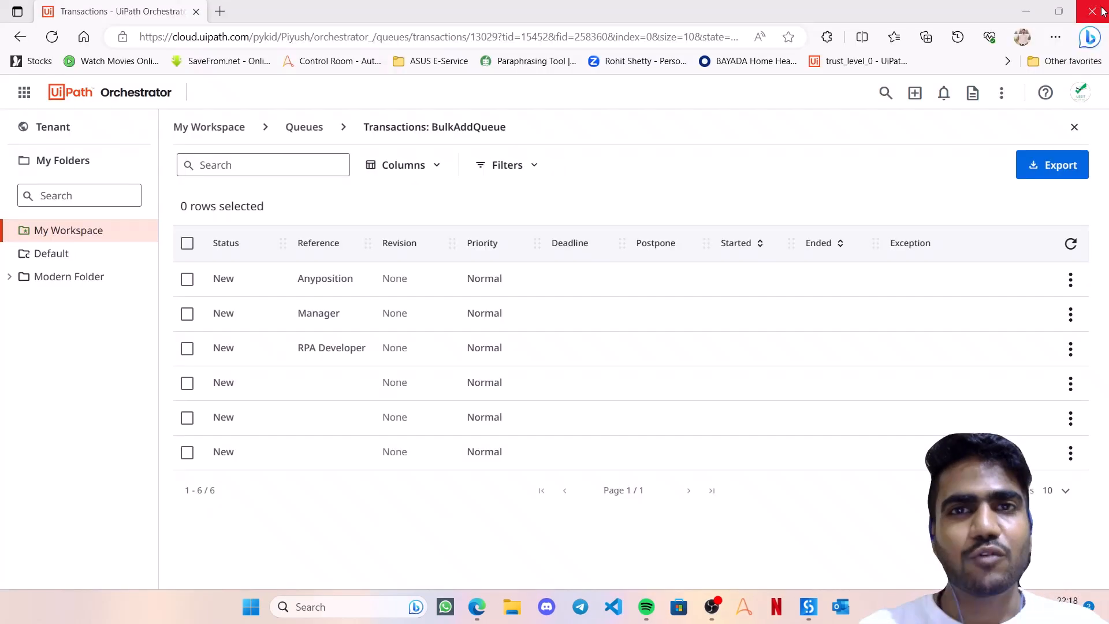
mouse_move(837, 303)
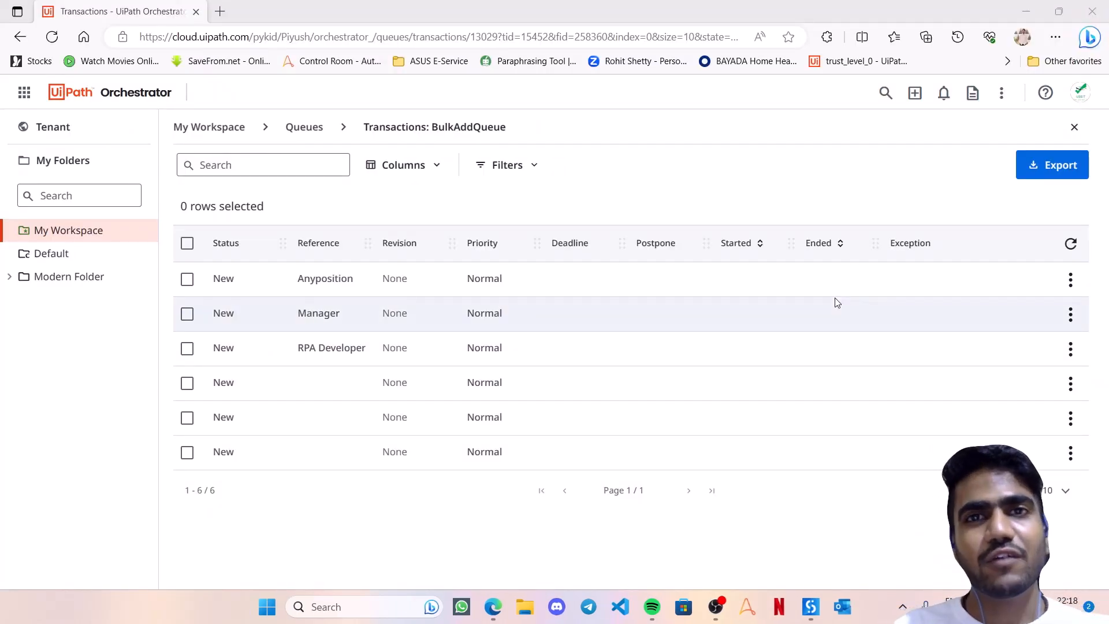